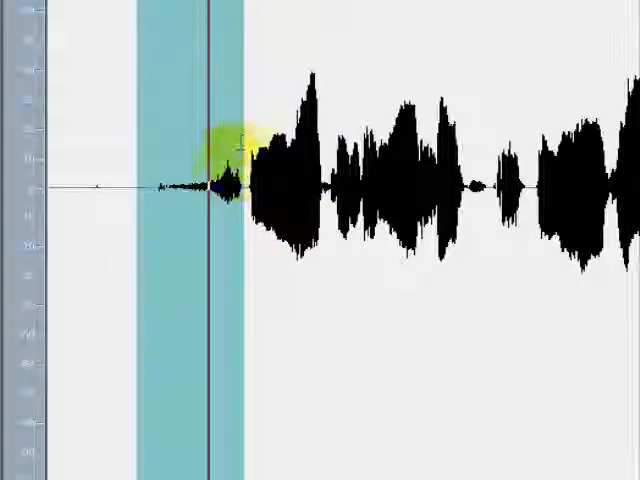
# Apply the Silence process to the selected low-noise stretch before the vocal phrase
pyautogui.click(175, 25)
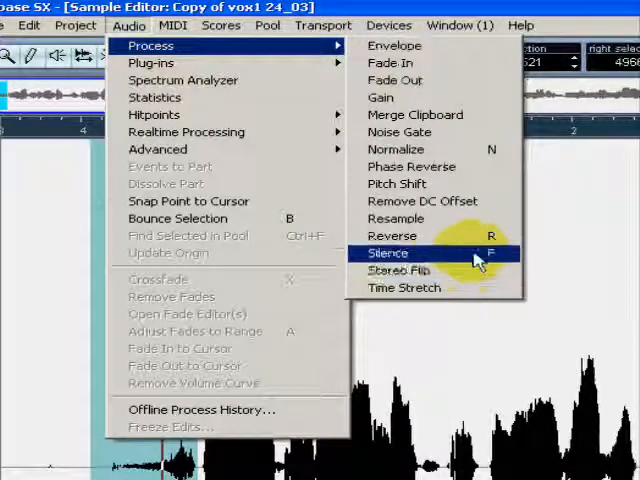
pyautogui.click(388, 252)
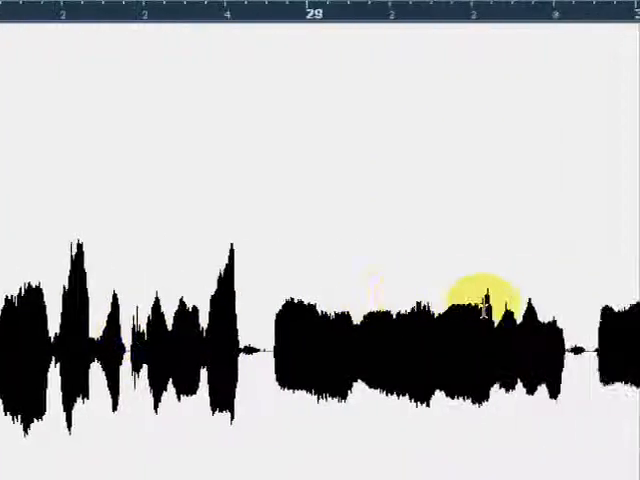